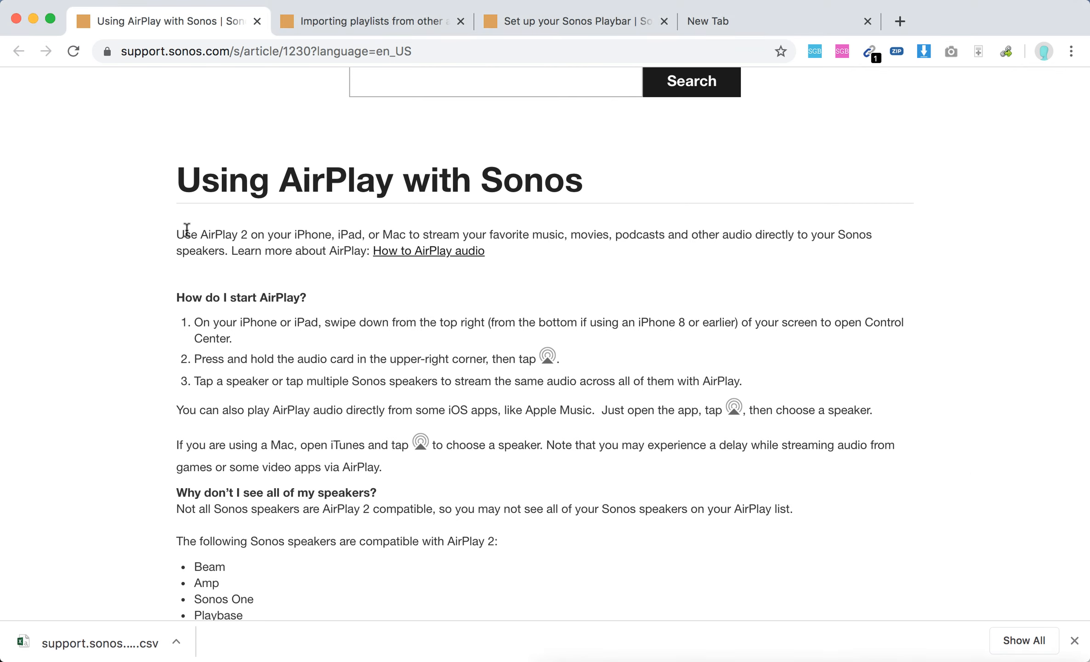
Step: Read the introduction, highlighting its opening words and the word iTunes
{"action": "left_click_drag", "start_coordinate": [181, 234], "coordinate": [273, 234]}
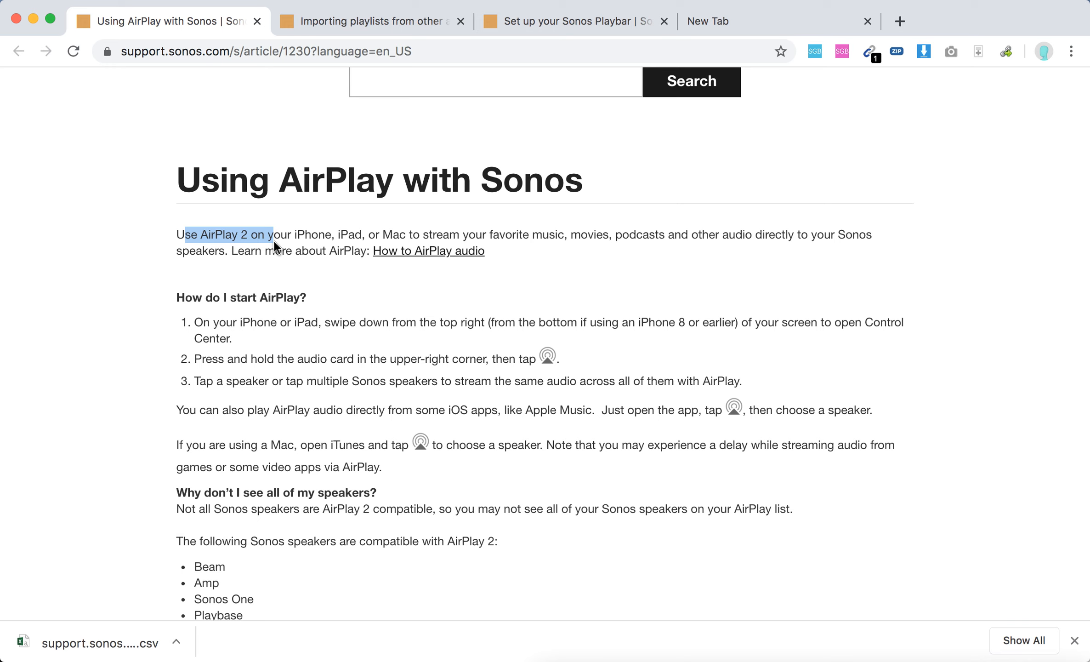
{"action": "mouse_move", "coordinate": [340, 322]}
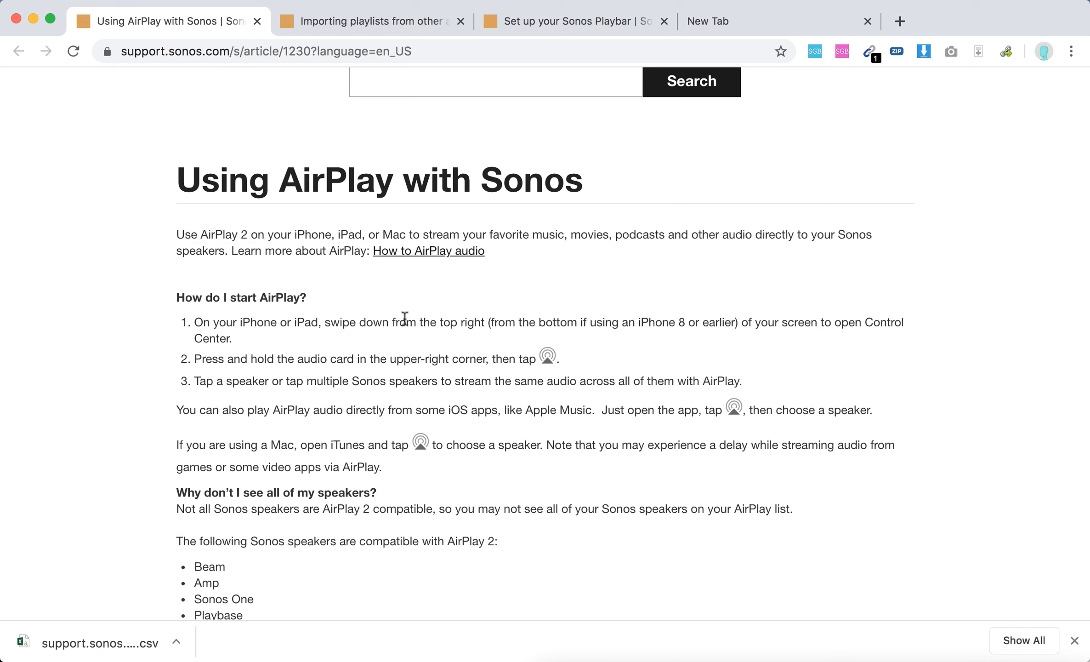
{"action": "mouse_move", "coordinate": [518, 322]}
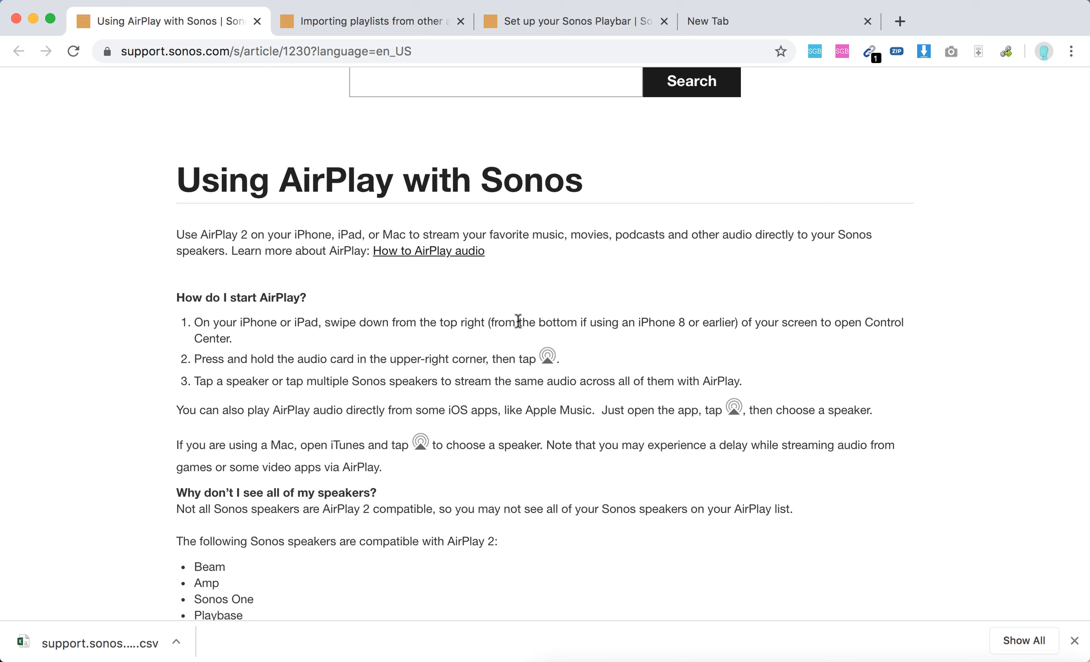
{"action": "mouse_move", "coordinate": [566, 321]}
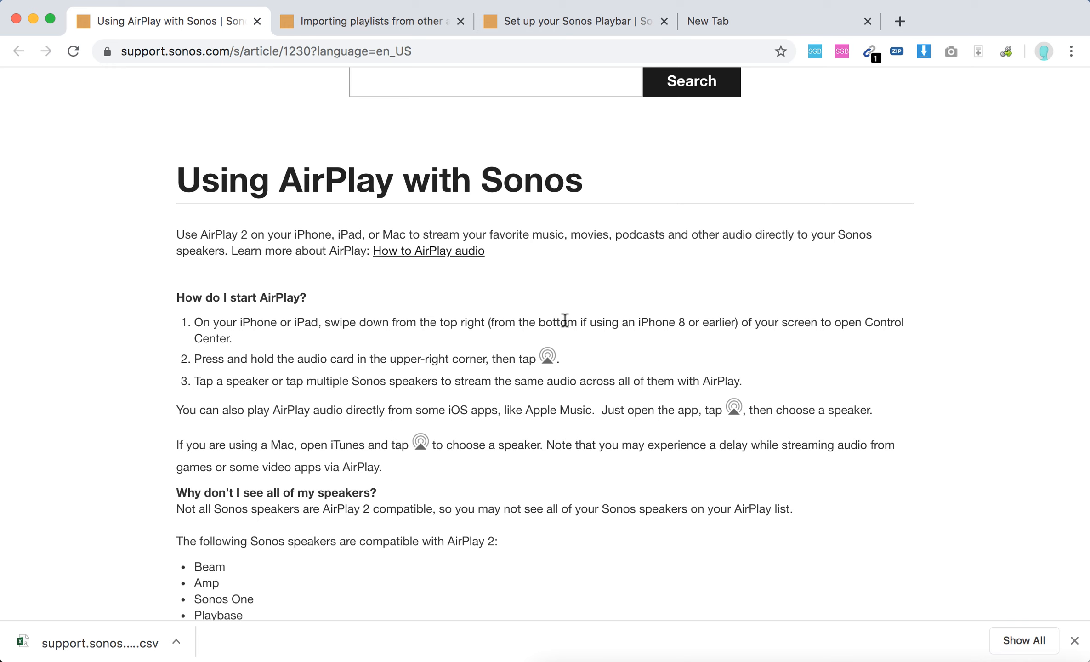
{"action": "mouse_move", "coordinate": [606, 325]}
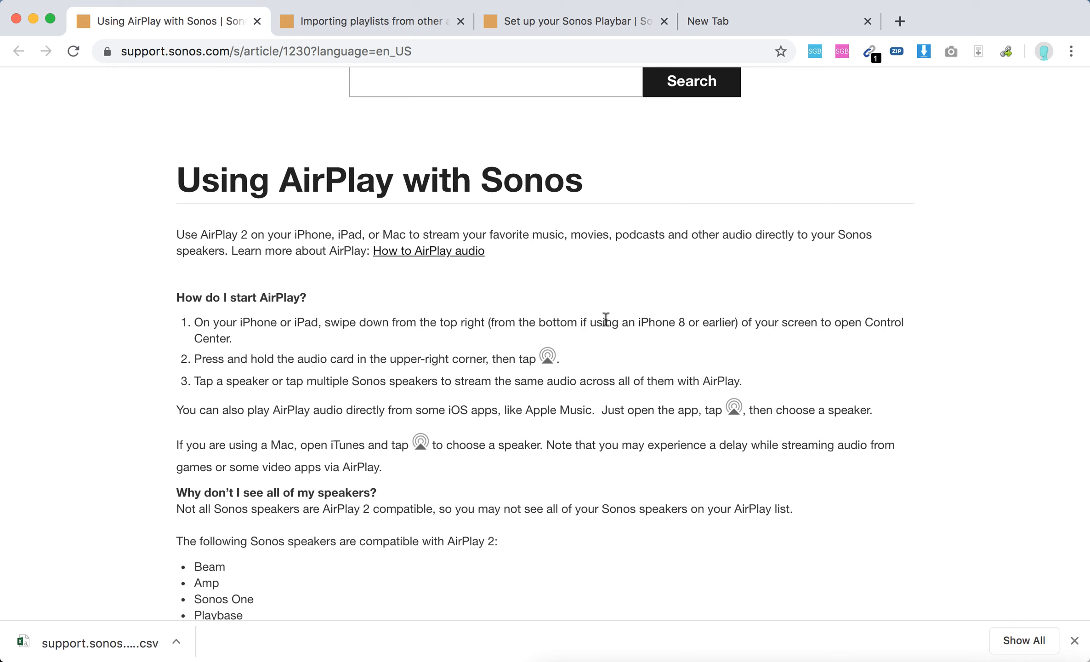
{"action": "mouse_move", "coordinate": [444, 358]}
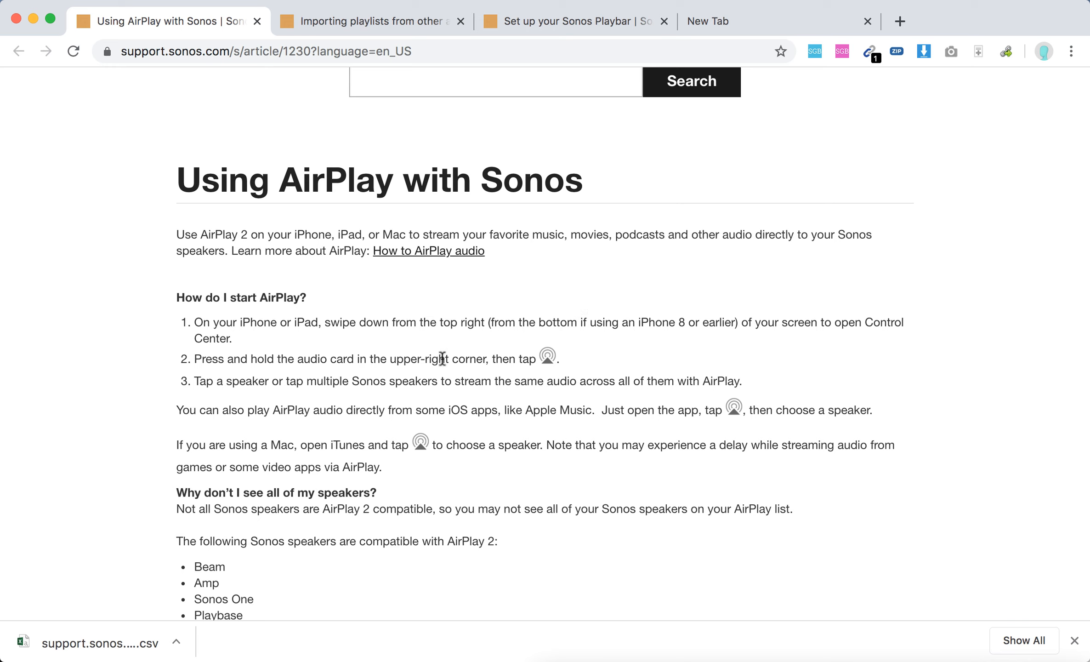
{"action": "mouse_move", "coordinate": [204, 360]}
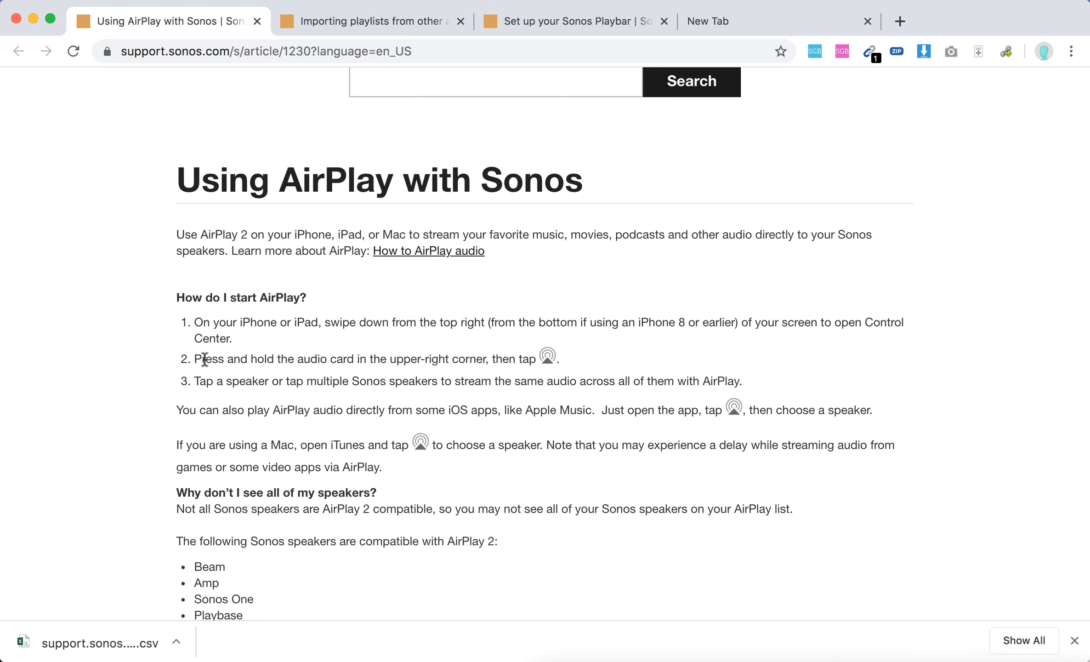
{"action": "left_click_drag", "start_coordinate": [196, 358], "coordinate": [405, 358]}
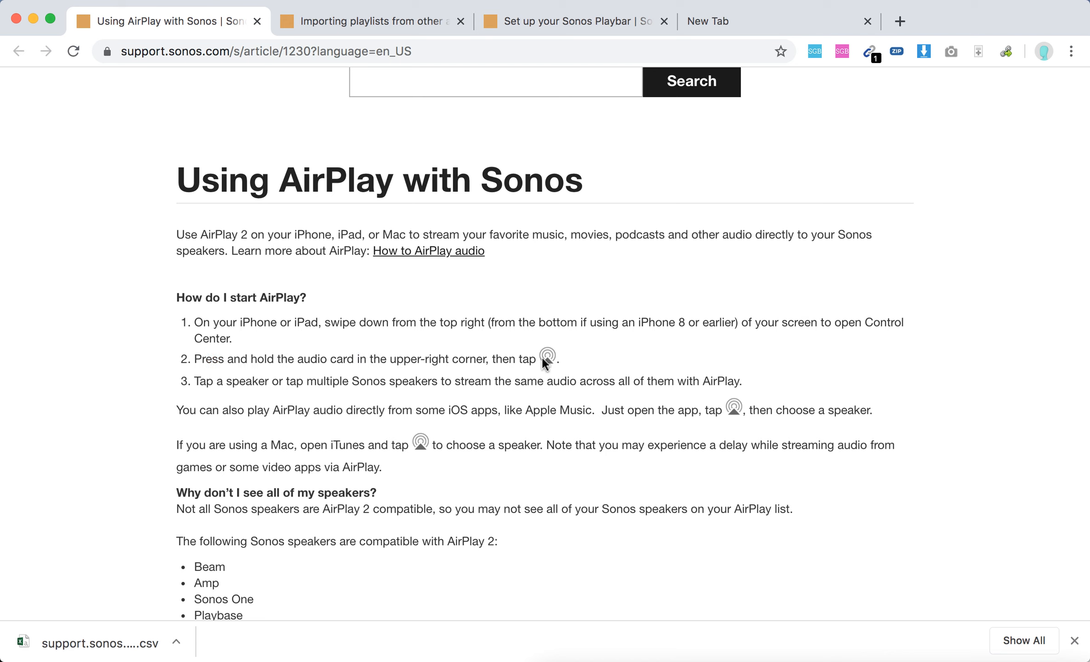
{"action": "mouse_move", "coordinate": [566, 365]}
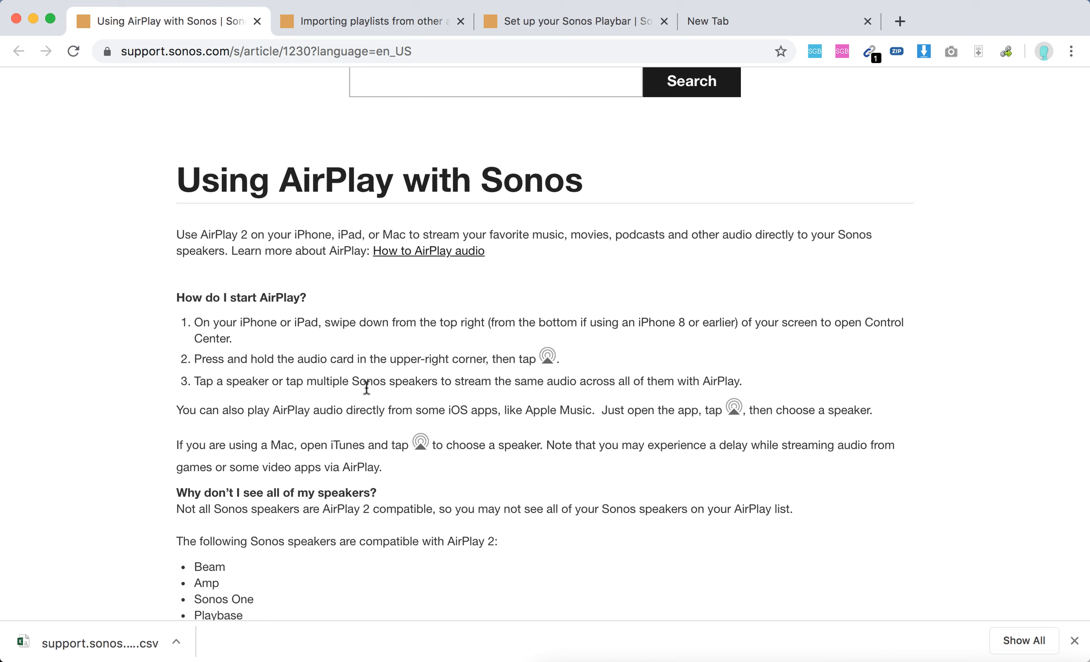
{"action": "mouse_move", "coordinate": [555, 384]}
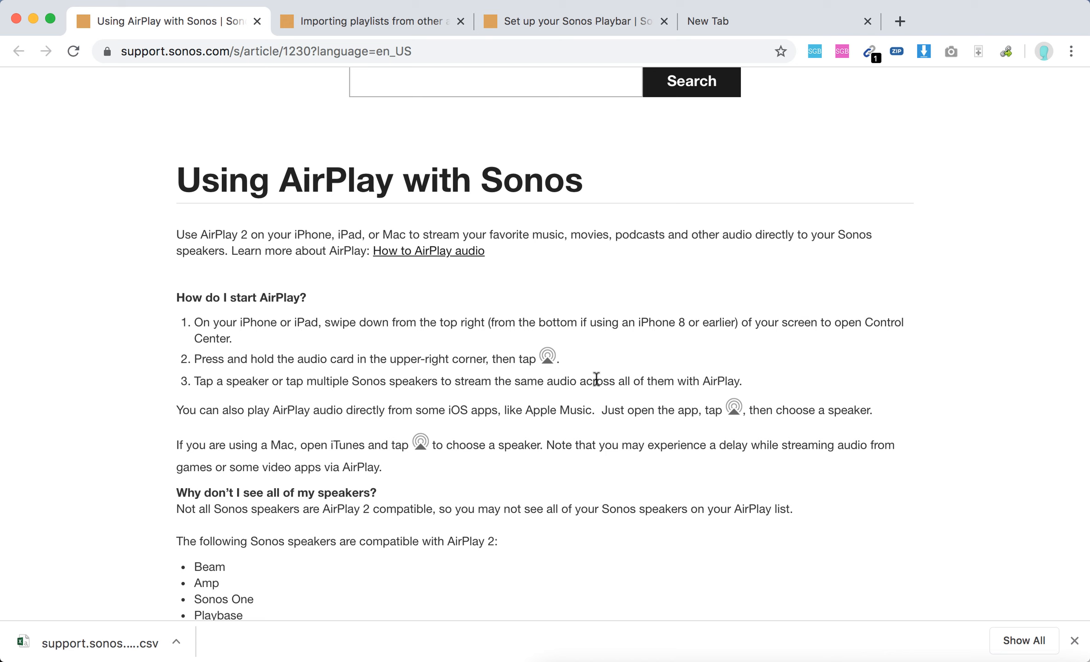
{"action": "mouse_move", "coordinate": [605, 380]}
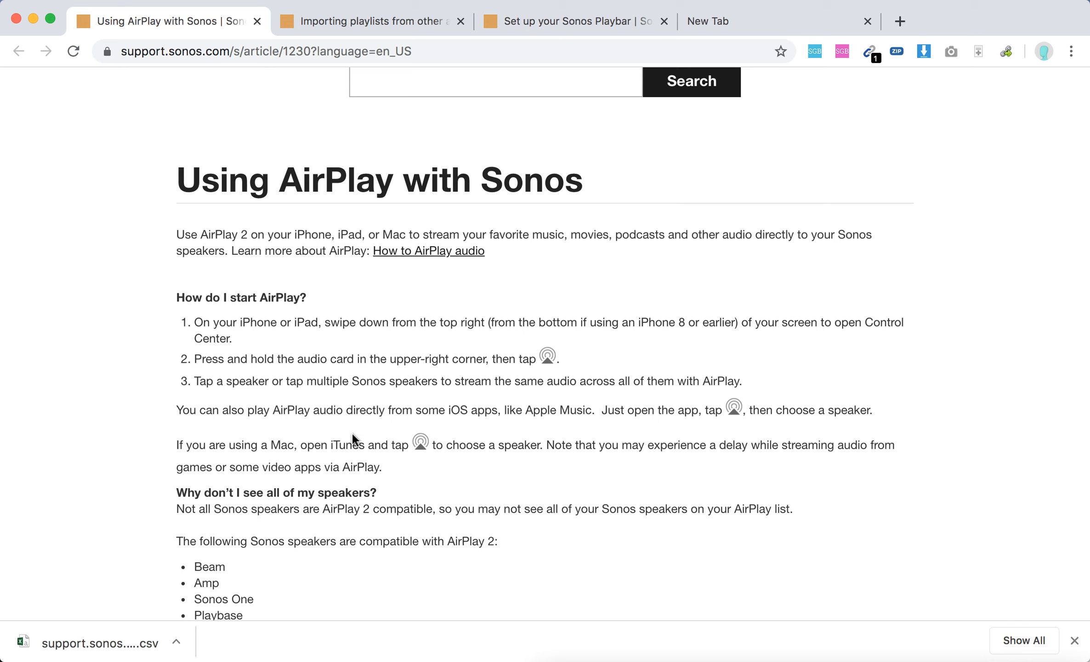
{"action": "mouse_move", "coordinate": [454, 431]}
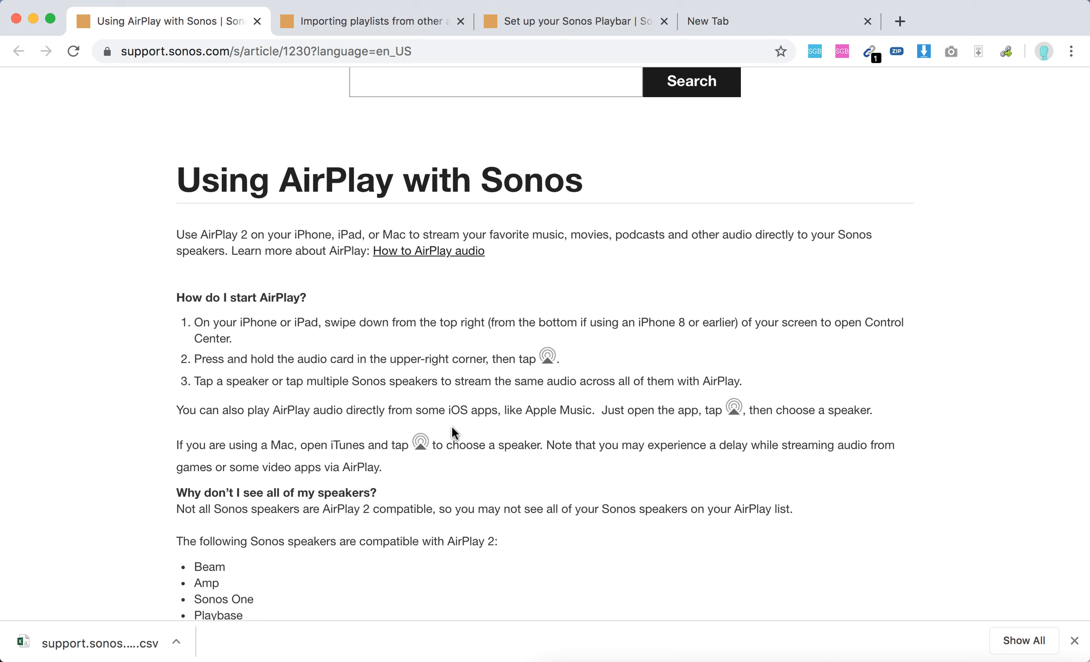
{"action": "mouse_move", "coordinate": [653, 417]}
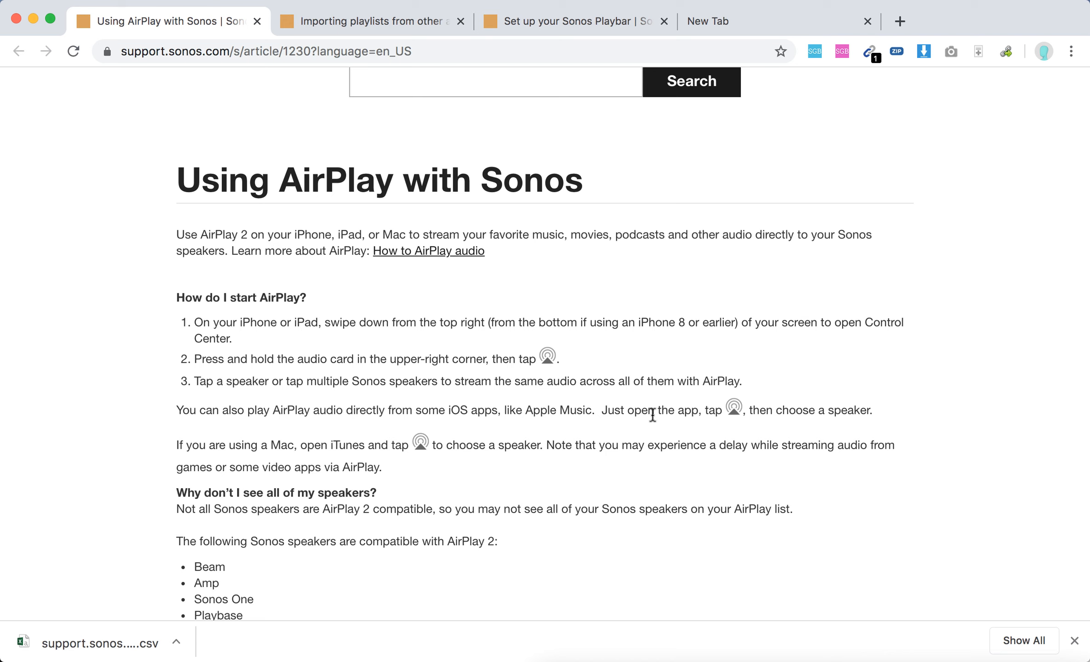
{"action": "double_click", "coordinate": [734, 410]}
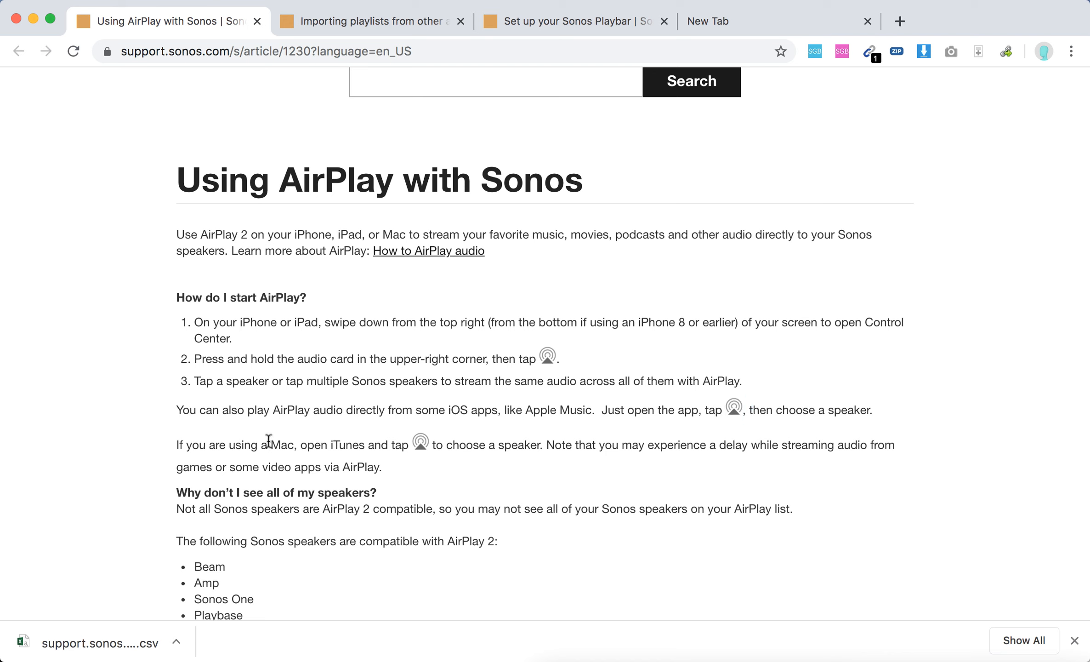
{"action": "mouse_move", "coordinate": [462, 446]}
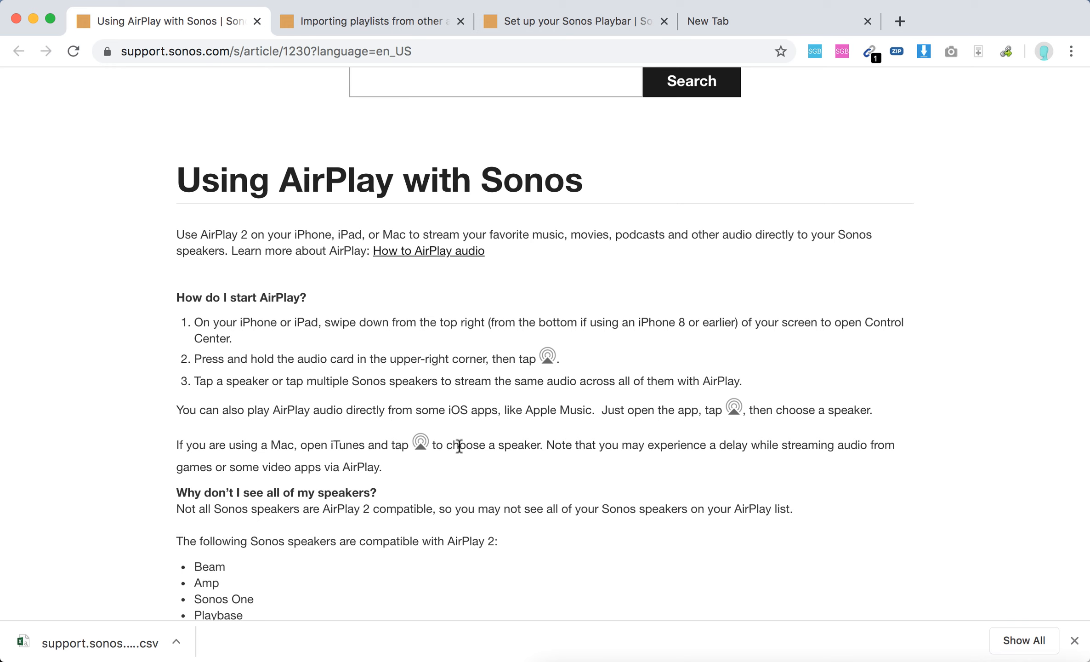
{"action": "mouse_move", "coordinate": [326, 447]}
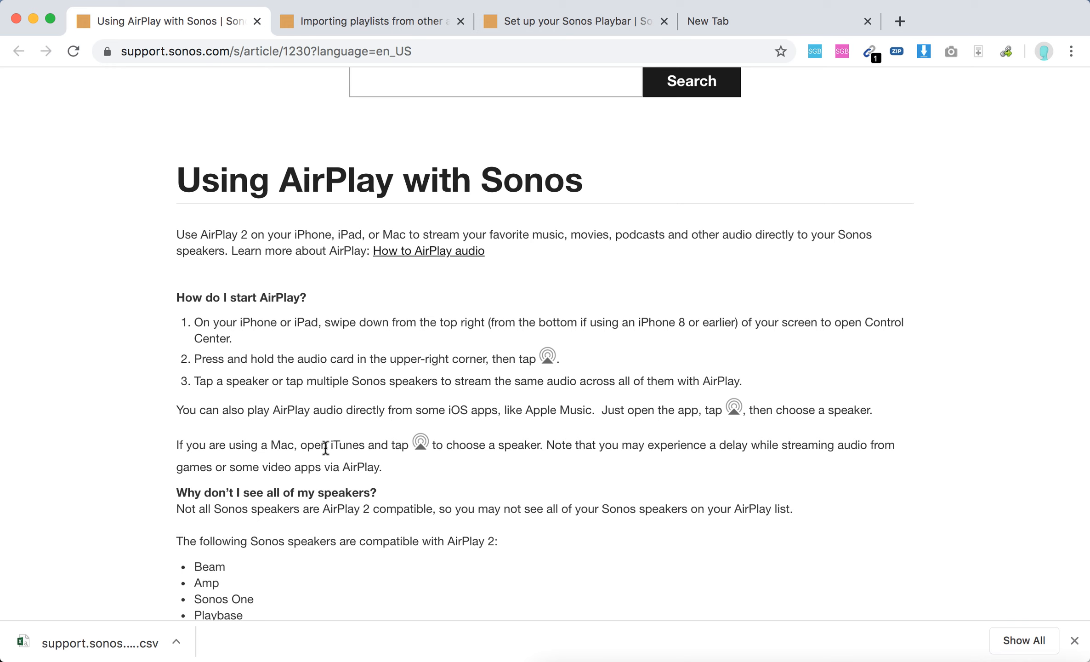
{"action": "double_click", "coordinate": [347, 444]}
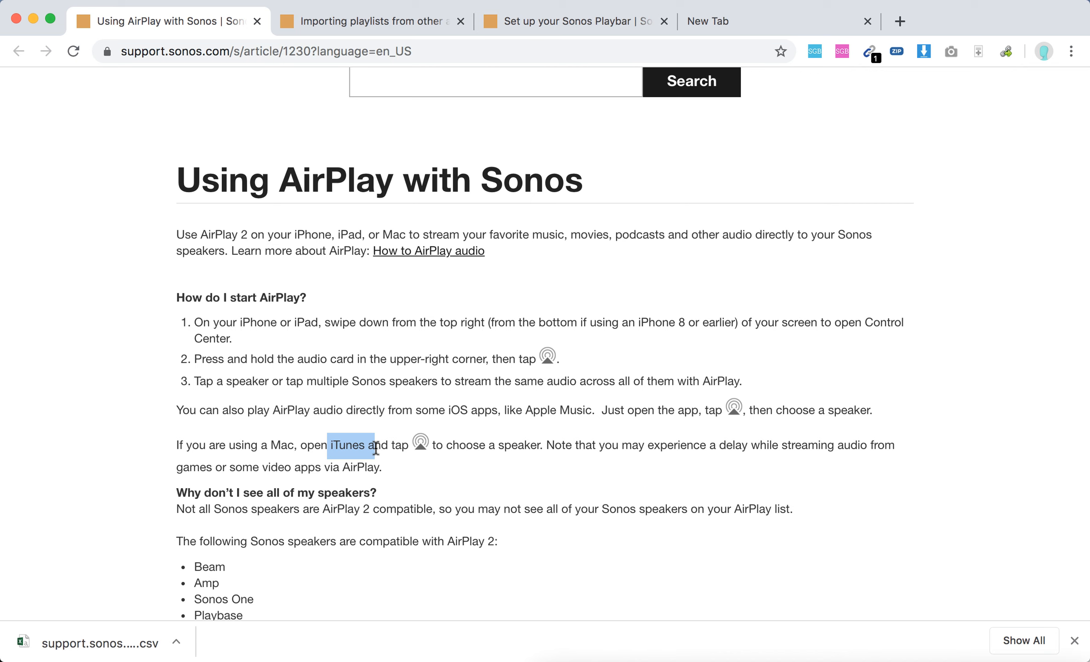
{"action": "mouse_move", "coordinate": [449, 442]}
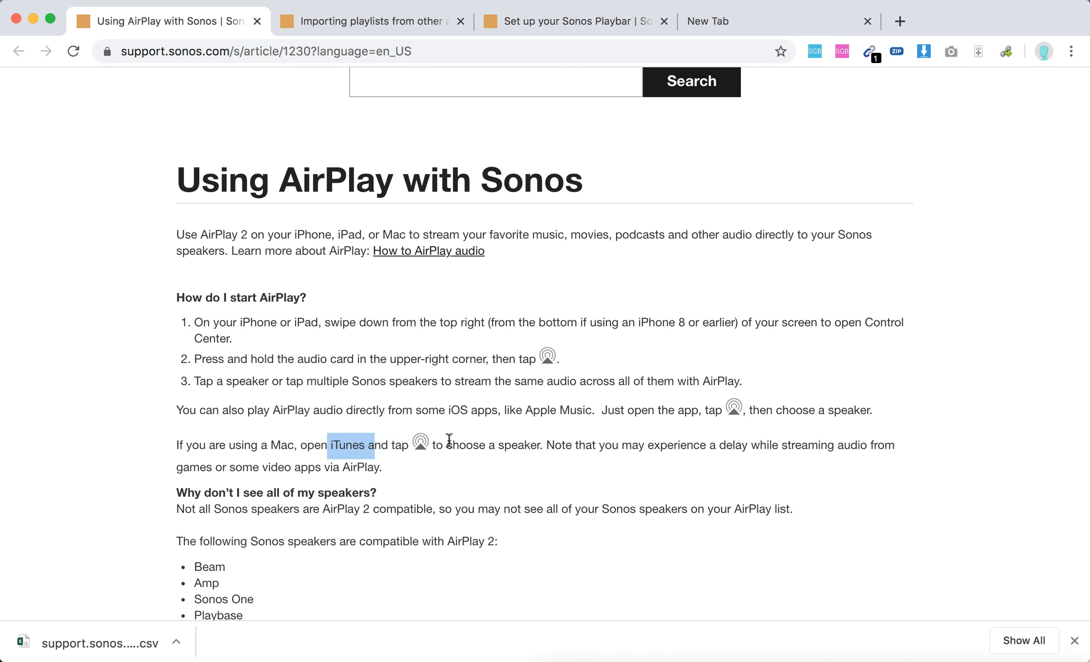
Step: Scroll down to the AirPlay 2 speaker list, highlighting the Mac streaming-delay note
{"action": "scroll", "scroll_direction": "down", "scroll_amount": 3}
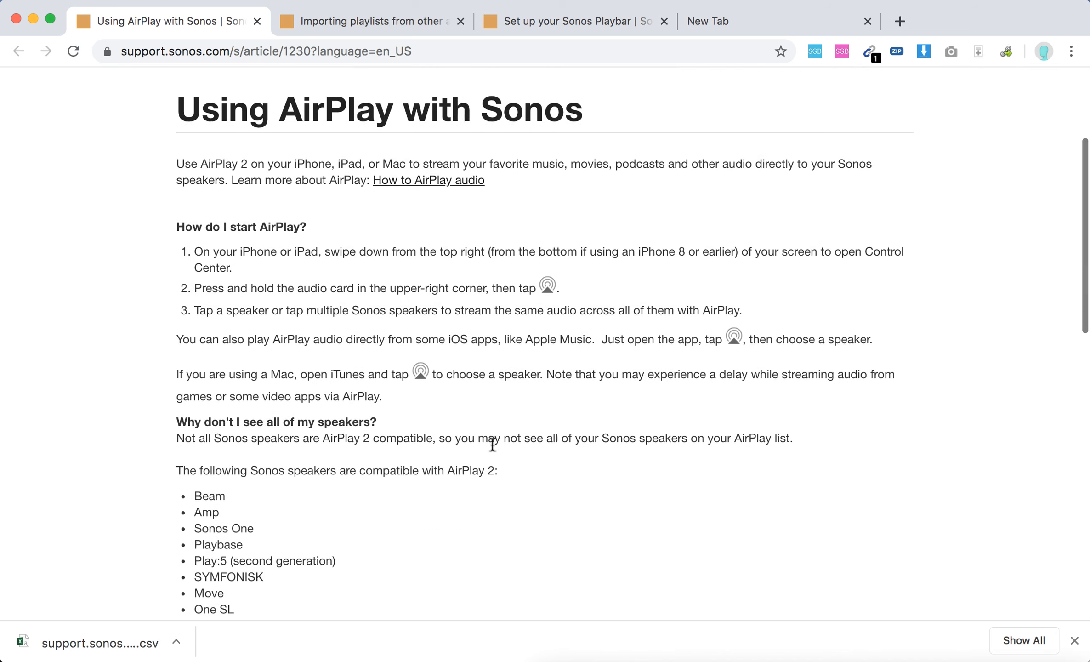
{"action": "scroll", "scroll_direction": "down", "scroll_amount": 3}
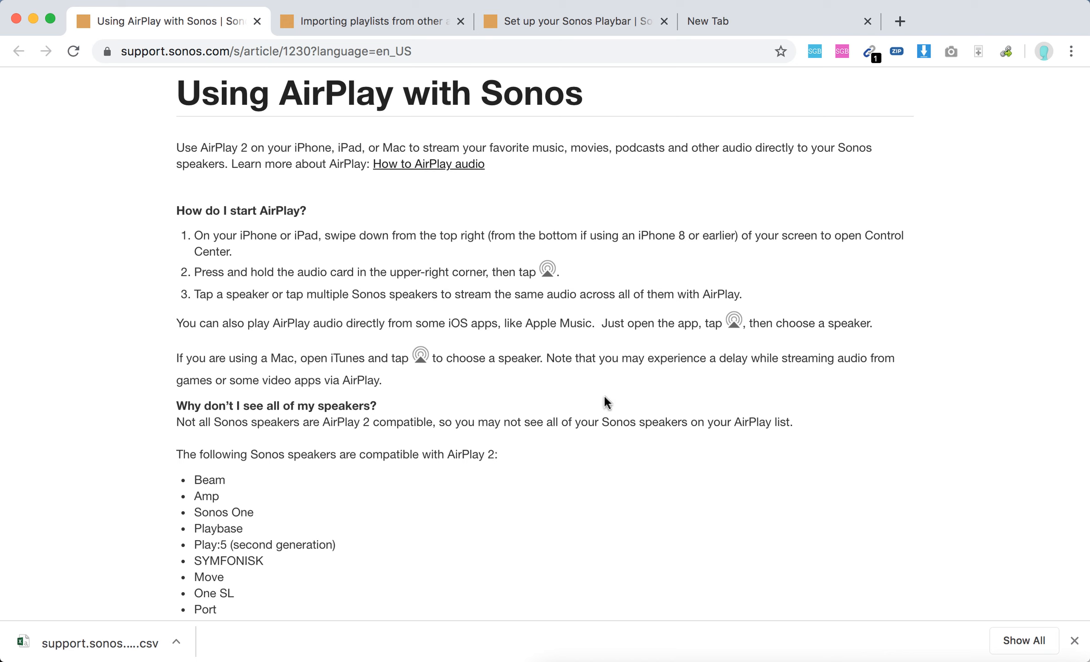
{"action": "mouse_move", "coordinate": [656, 353]}
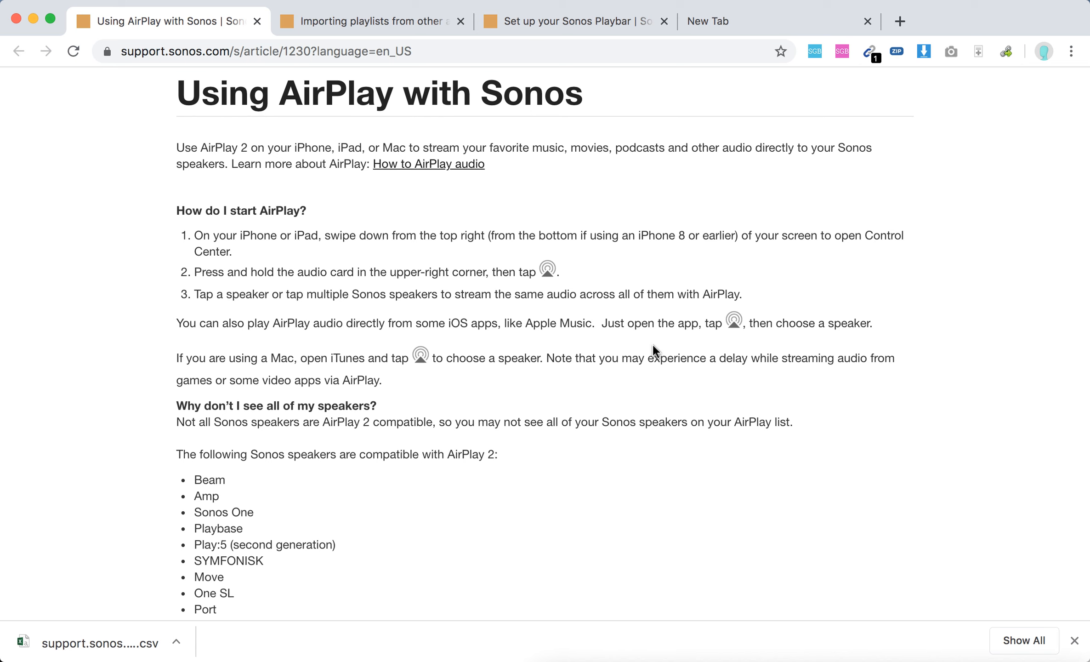
{"action": "left_click_drag", "start_coordinate": [653, 357], "coordinate": [840, 357]}
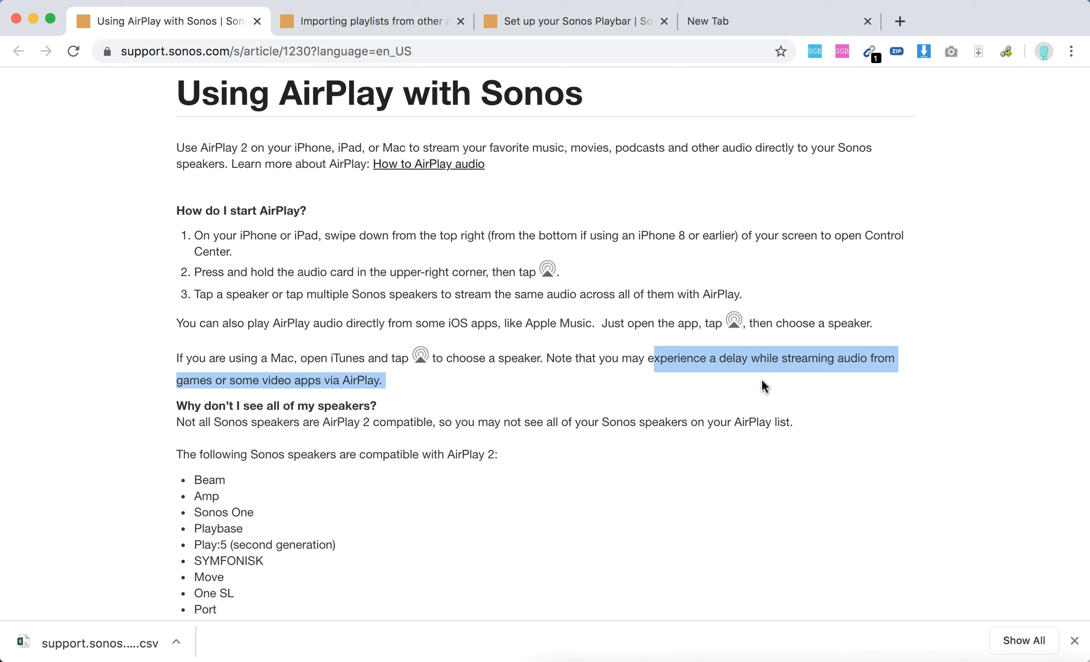
{"action": "left_click", "coordinate": [520, 430]}
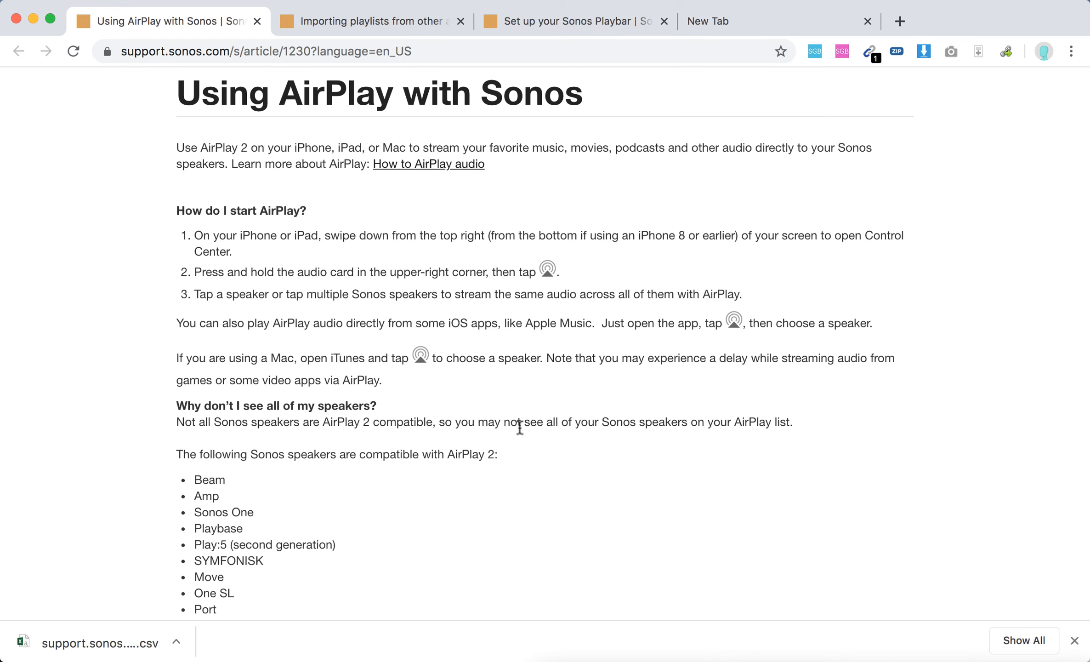
Step: Scroll below the speaker list and highlight the compatible-speakers heading and first entries
{"action": "scroll", "scroll_direction": "down", "scroll_amount": 3}
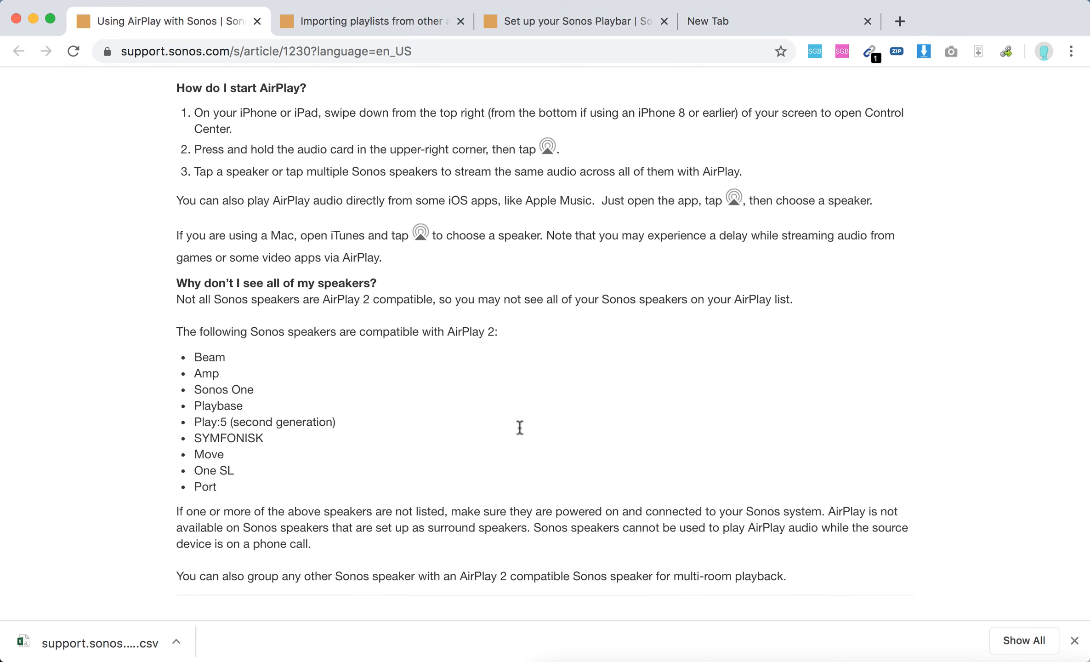
{"action": "mouse_move", "coordinate": [248, 299]}
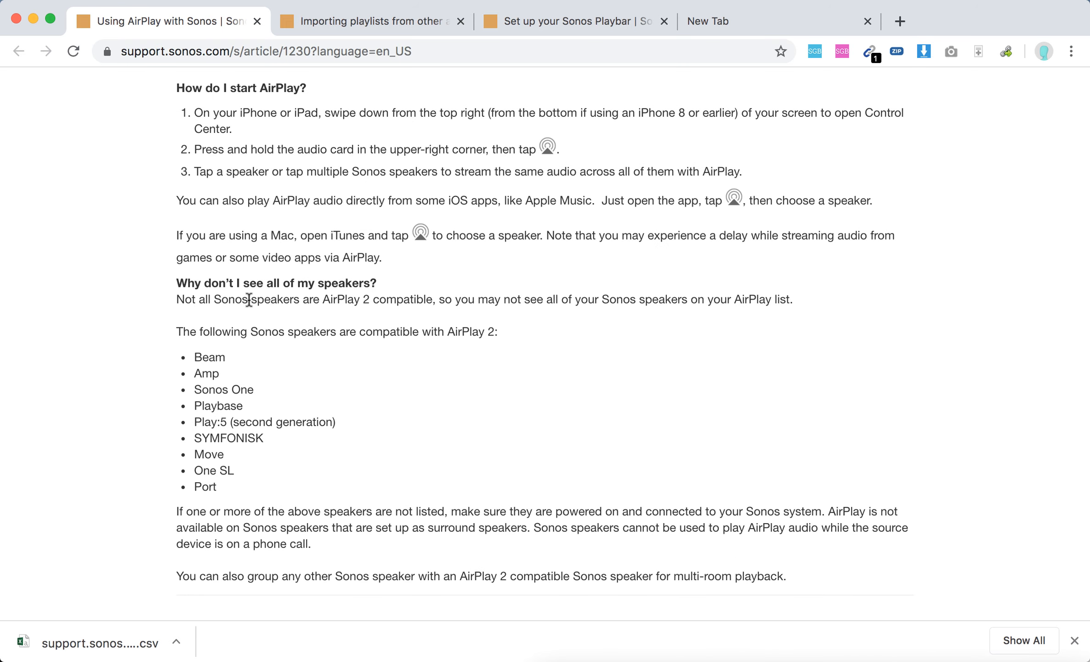
{"action": "left_click_drag", "start_coordinate": [254, 300], "coordinate": [409, 299]}
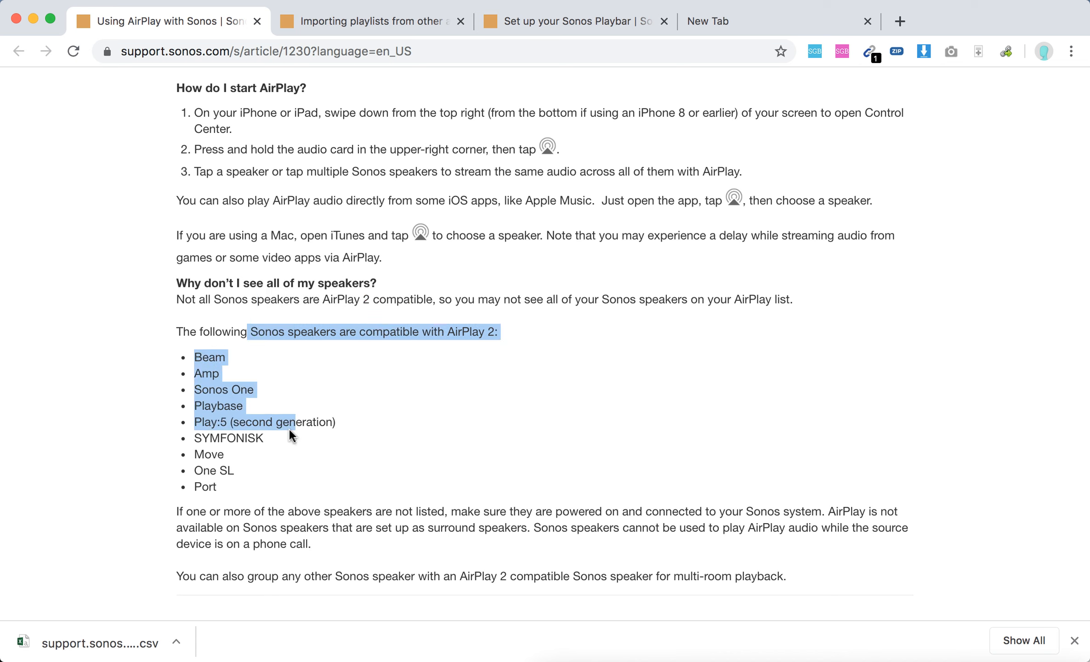
{"action": "left_click", "coordinate": [248, 408]}
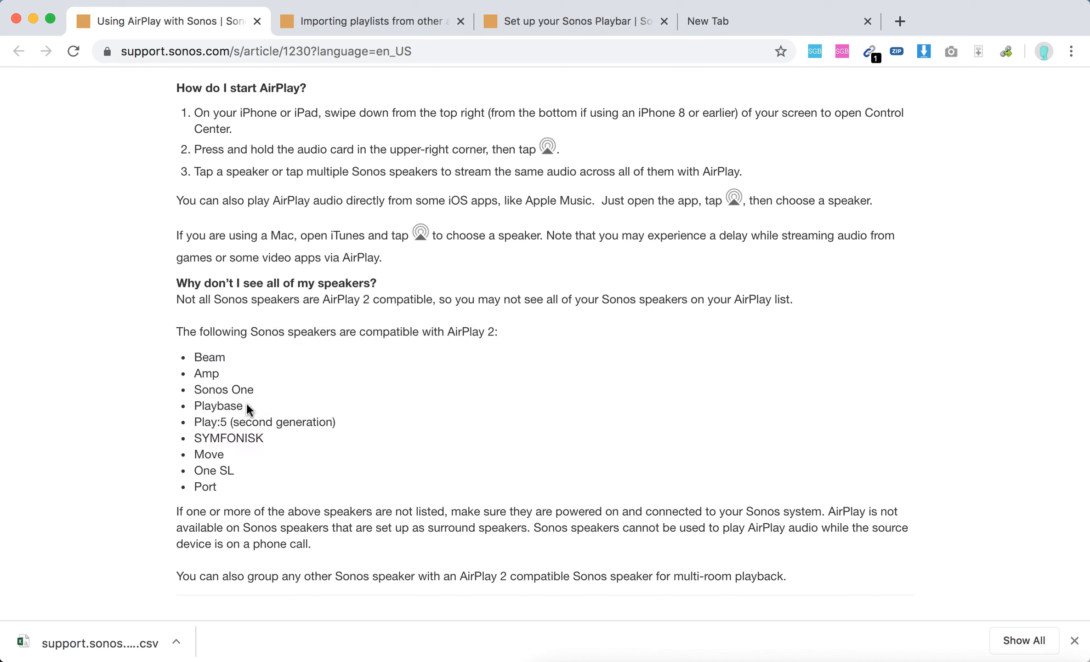
{"action": "mouse_move", "coordinate": [258, 452]}
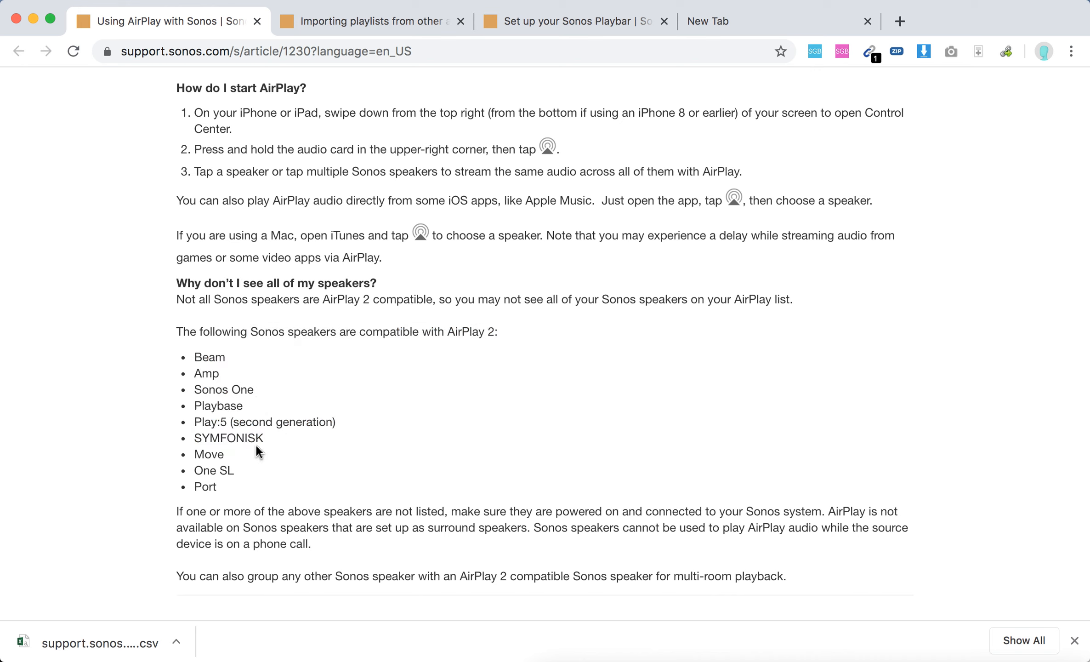
{"action": "mouse_move", "coordinate": [306, 488]}
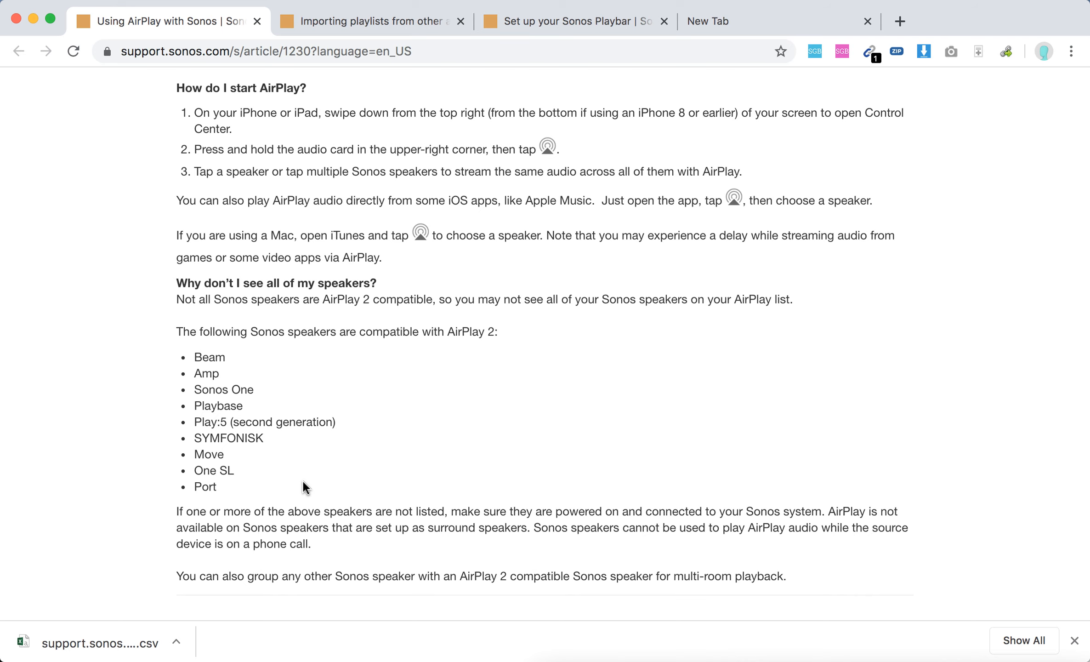
Step: Scroll to the article's end and highlight the advice about unlisted speakers
{"action": "scroll", "scroll_direction": "down", "scroll_amount": 3}
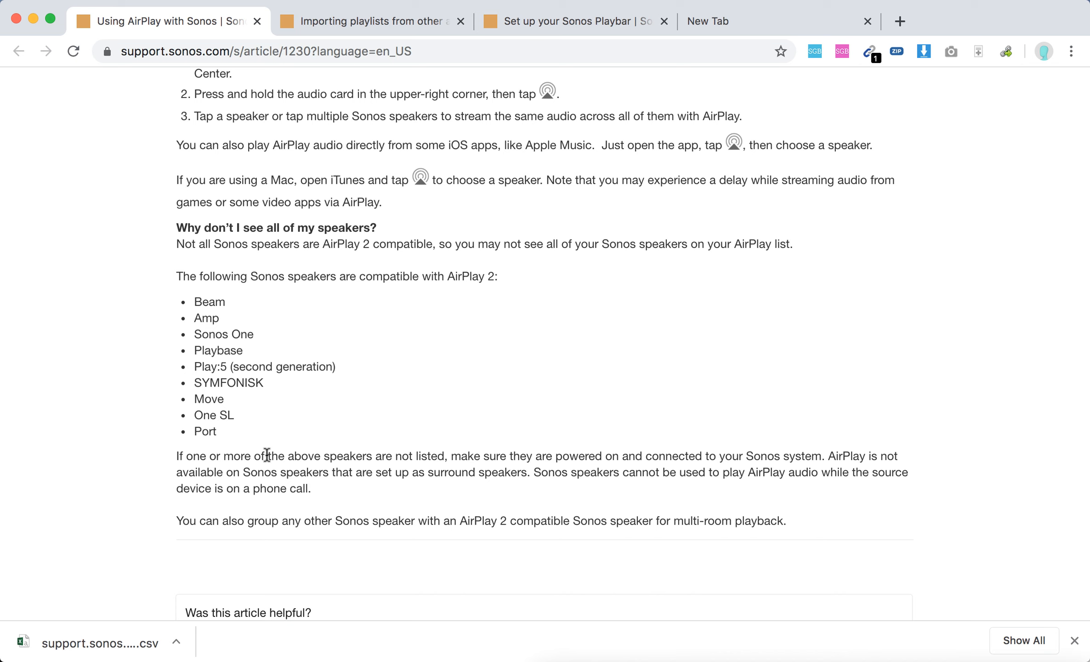
{"action": "left_click_drag", "start_coordinate": [264, 455], "coordinate": [701, 455]}
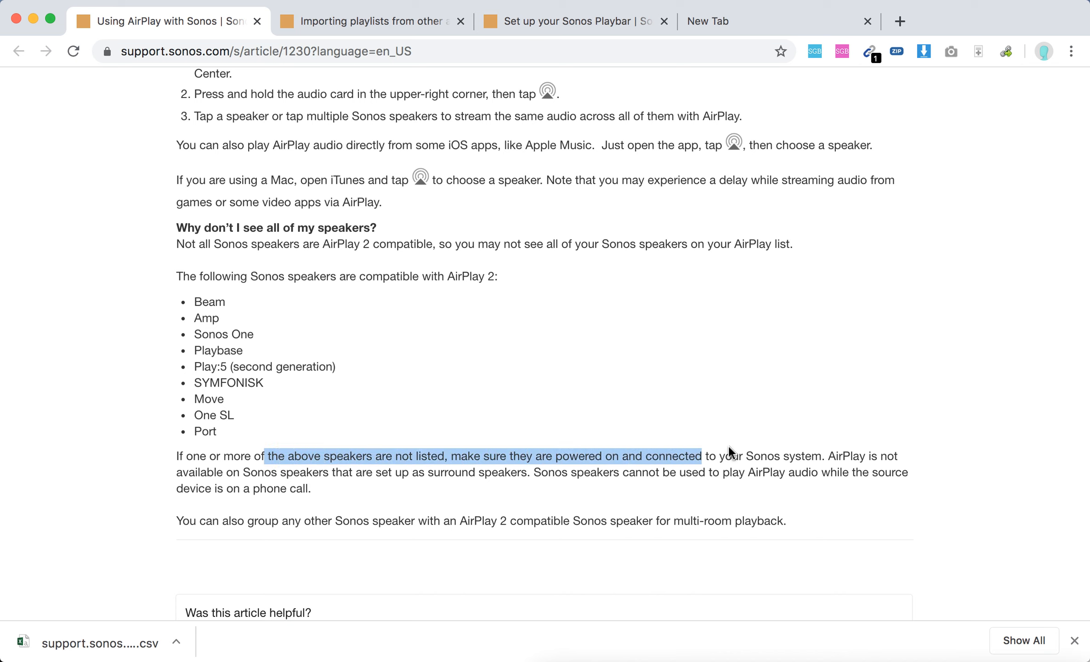